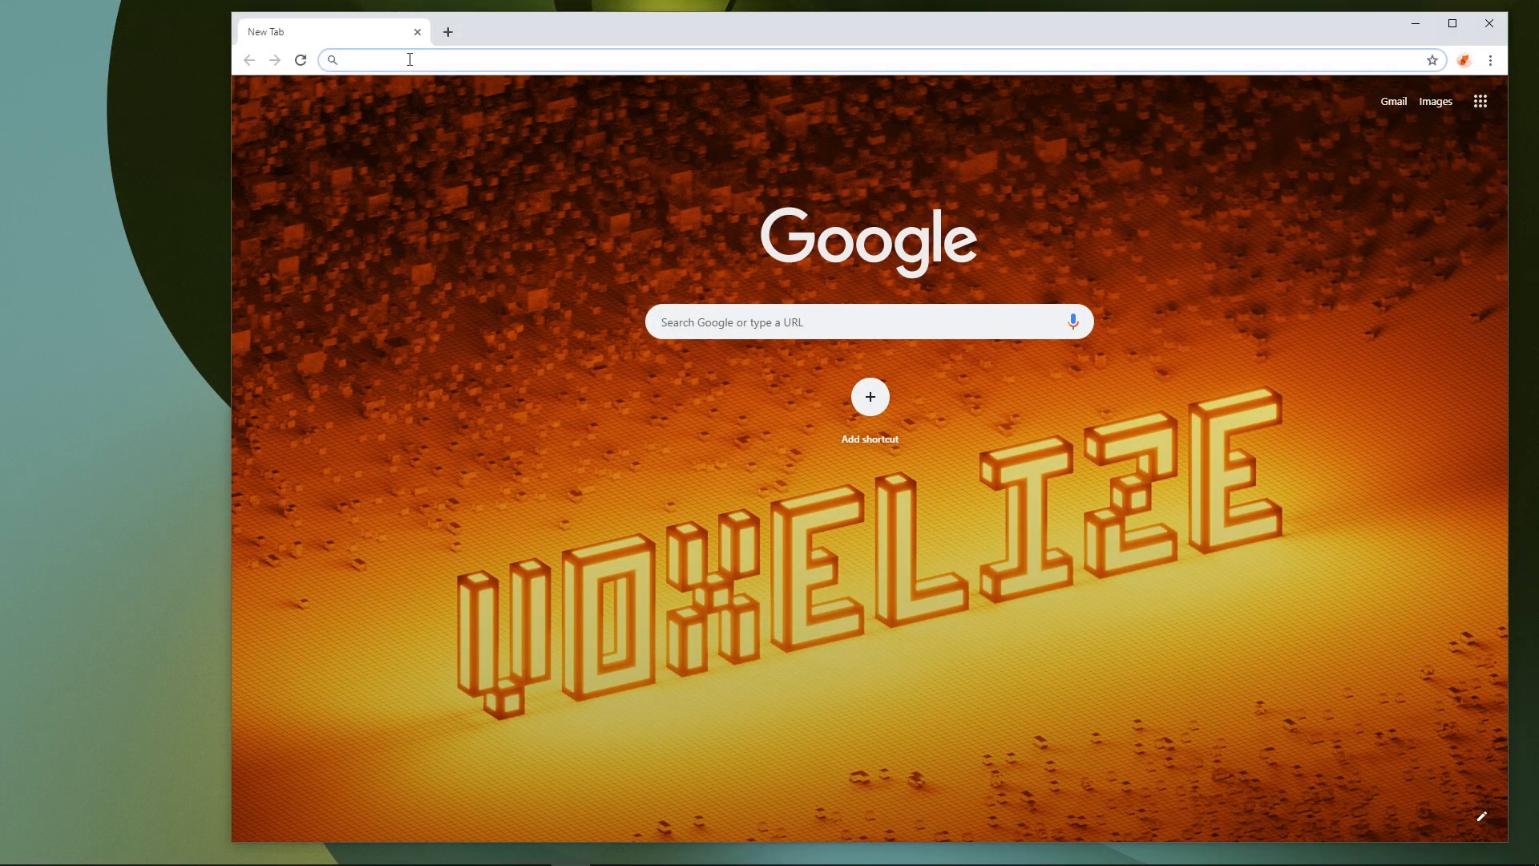
Download the Eggsby Demo Dropbox folder from tinyurl as a zip onto the desktop.
{"action": "type", "text": "tinyurl.com/E"}
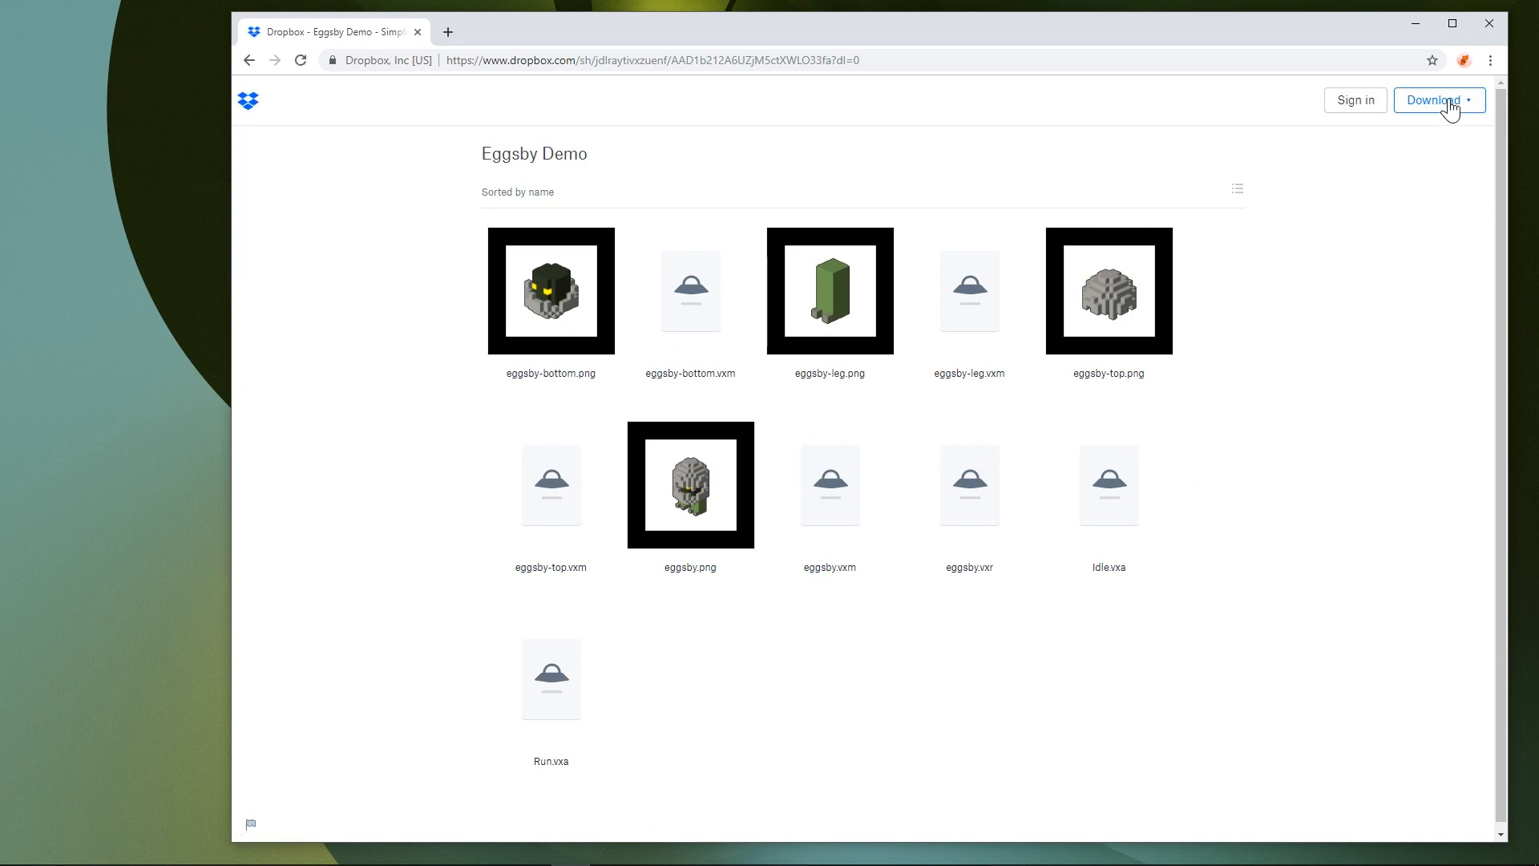
{"action": "left_click", "coordinate": [1433, 100]}
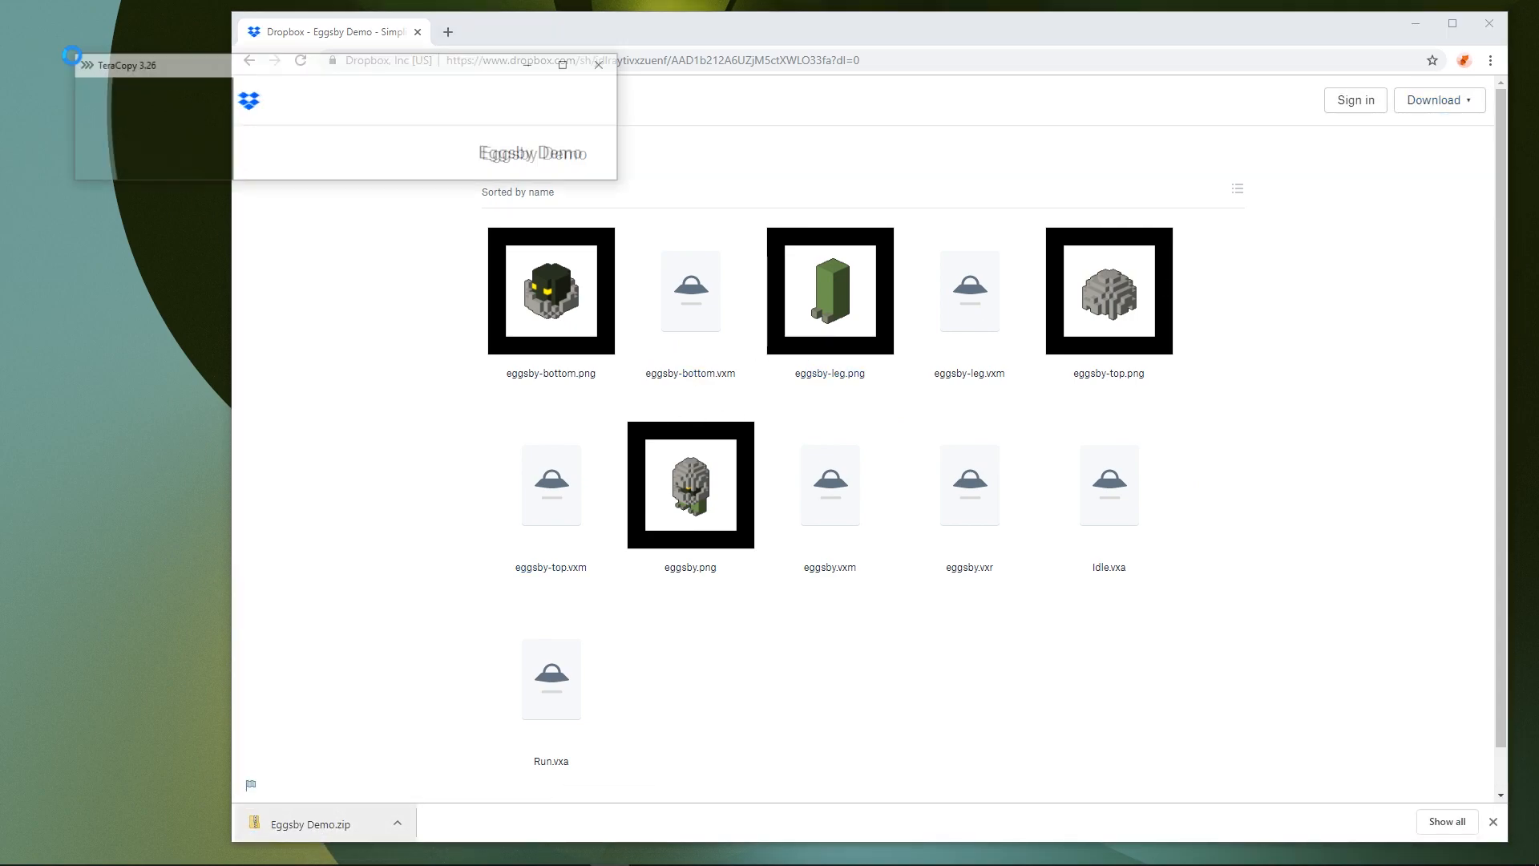
{"action": "left_click", "coordinate": [596, 64]}
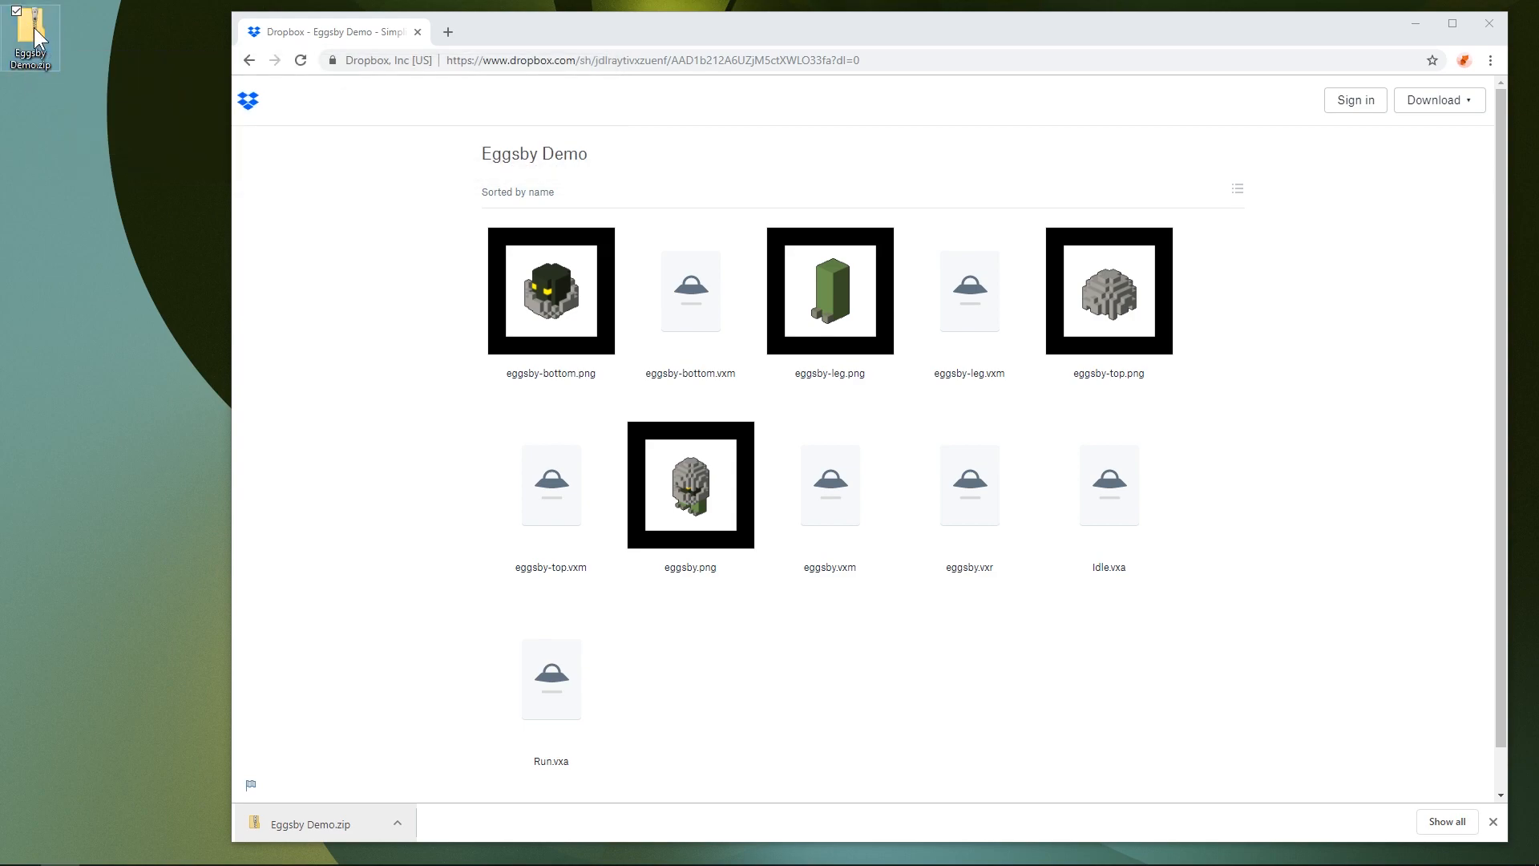
Load the Run animation for eggsby from the Timeline animation dropdown.
{"action": "left_click", "coordinate": [661, 213]}
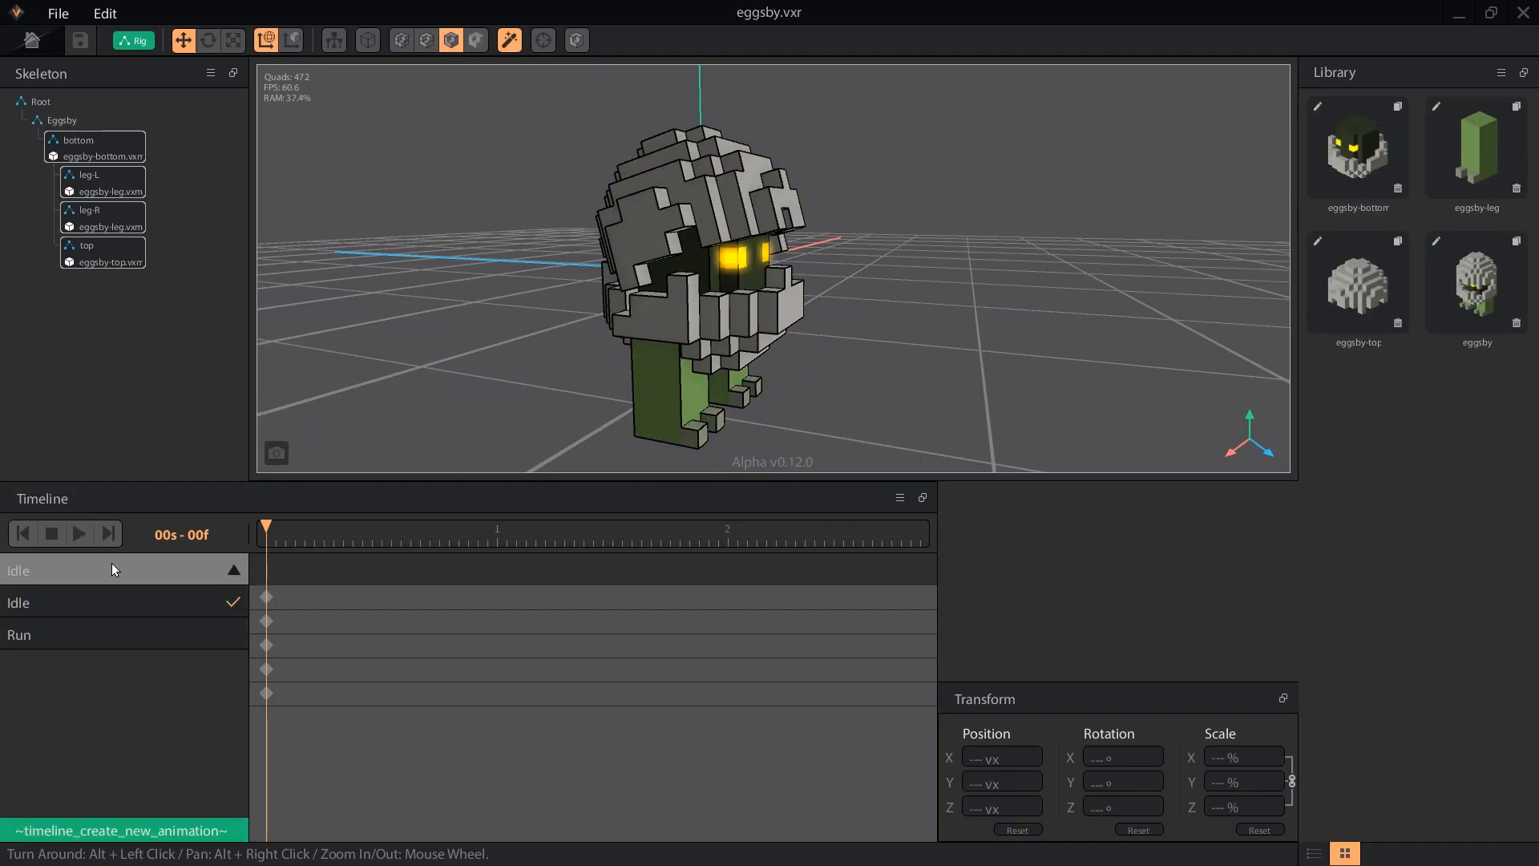
{"action": "left_click", "coordinate": [17, 634]}
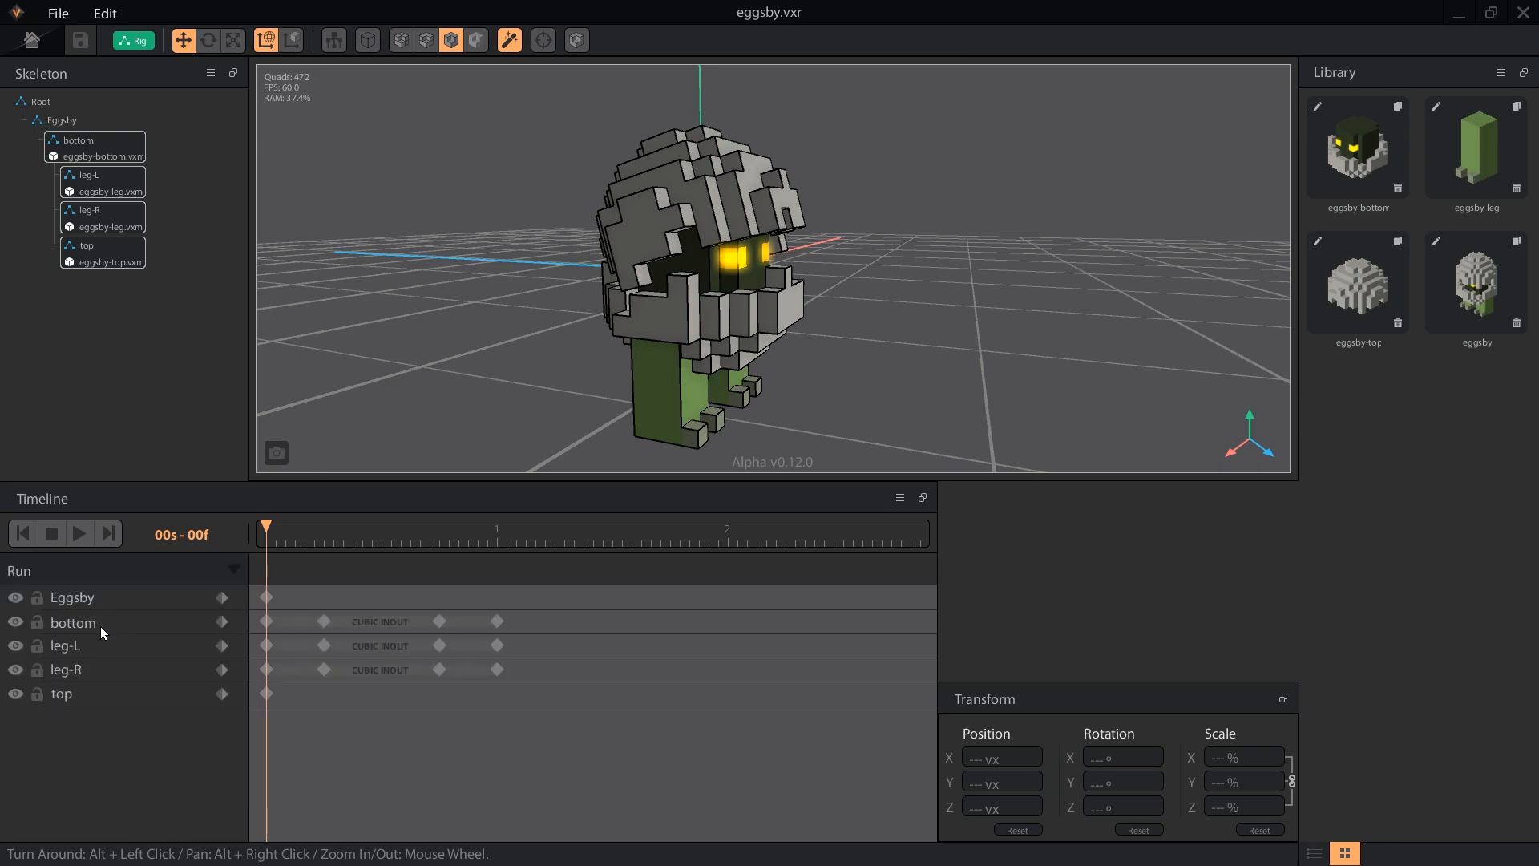
{"action": "left_click", "coordinate": [52, 533]}
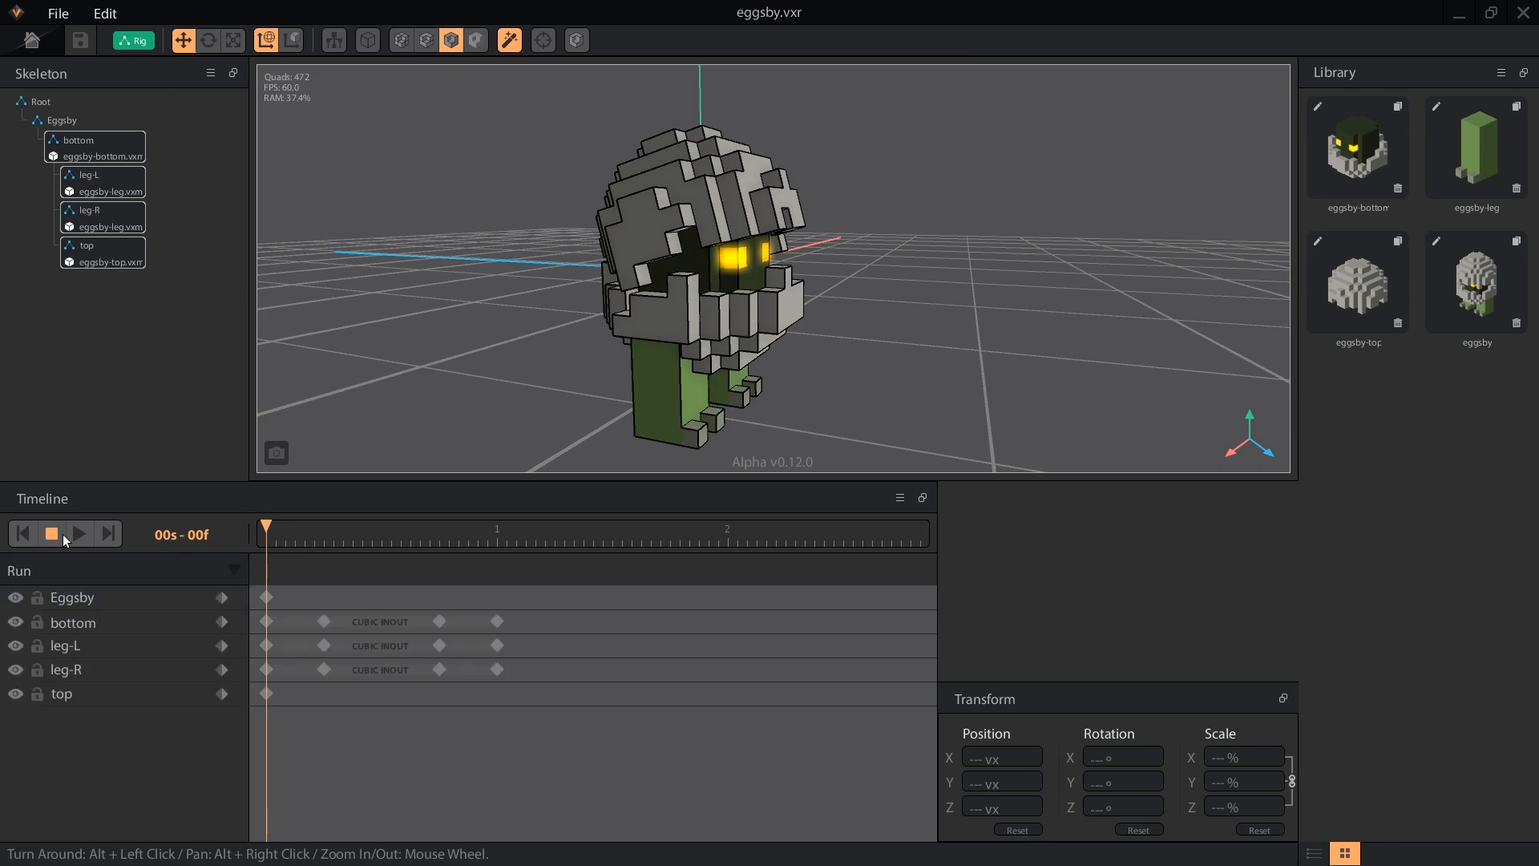
Play the Run animation, then select the Eggsby node in the Skeleton panel.
{"action": "left_click", "coordinate": [80, 533]}
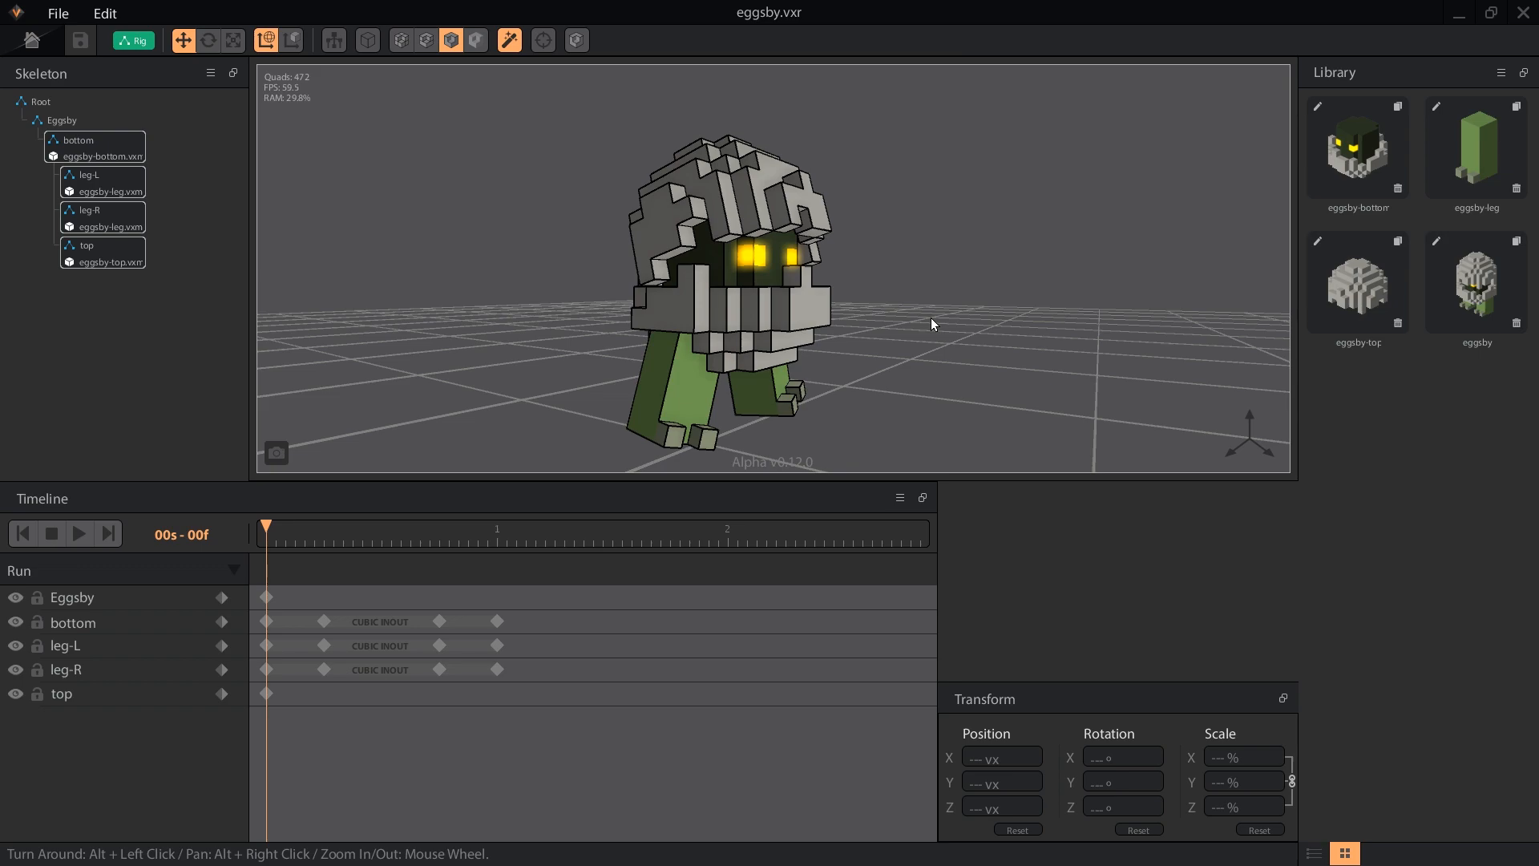
{"action": "mouse_move", "coordinate": [889, 273]}
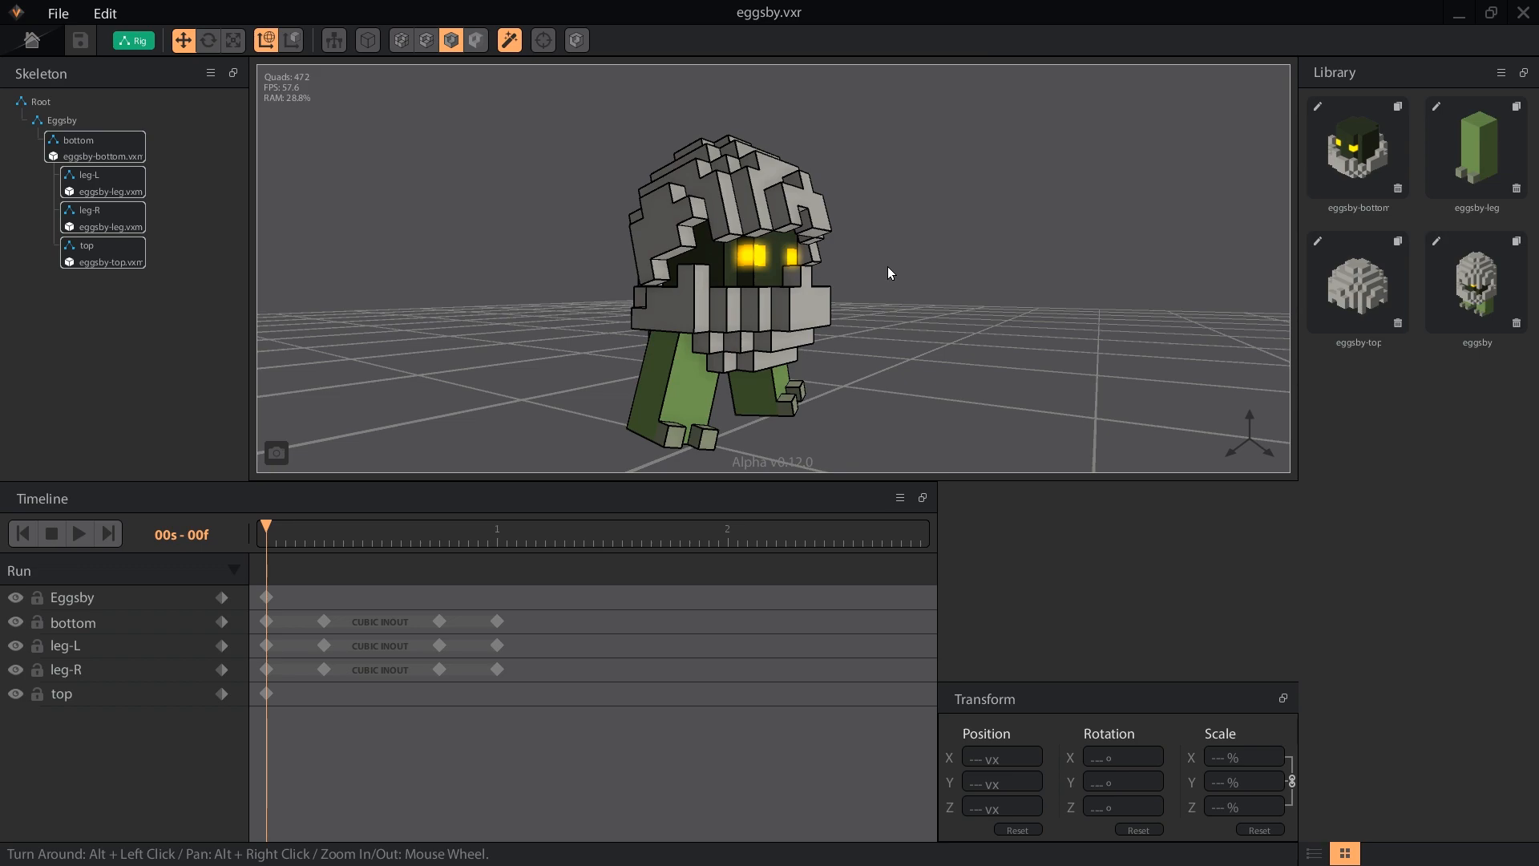
{"action": "mouse_move", "coordinate": [147, 355]}
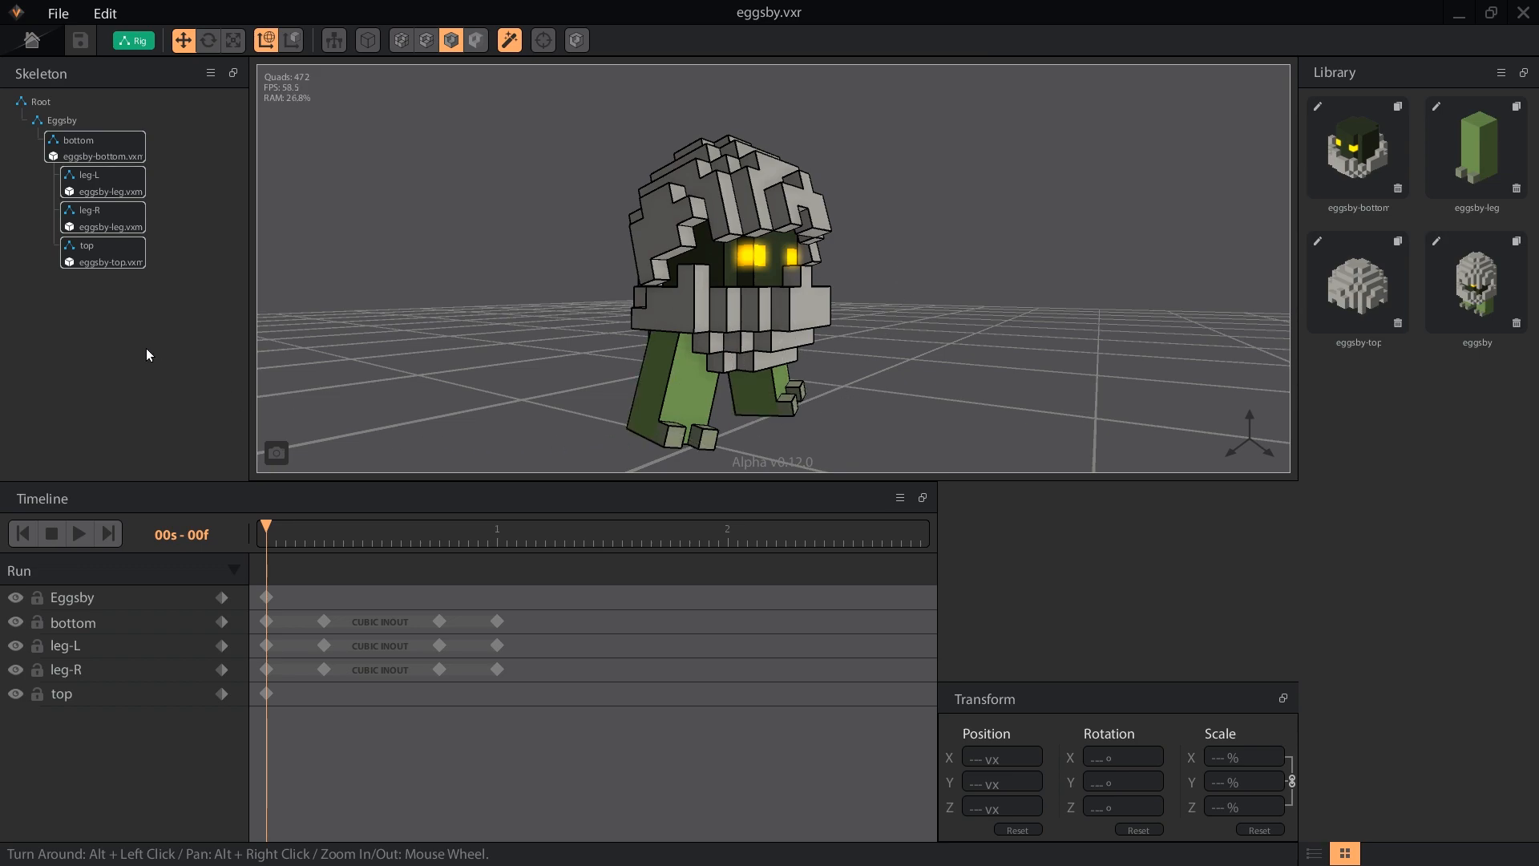
{"action": "left_click", "coordinate": [62, 119]}
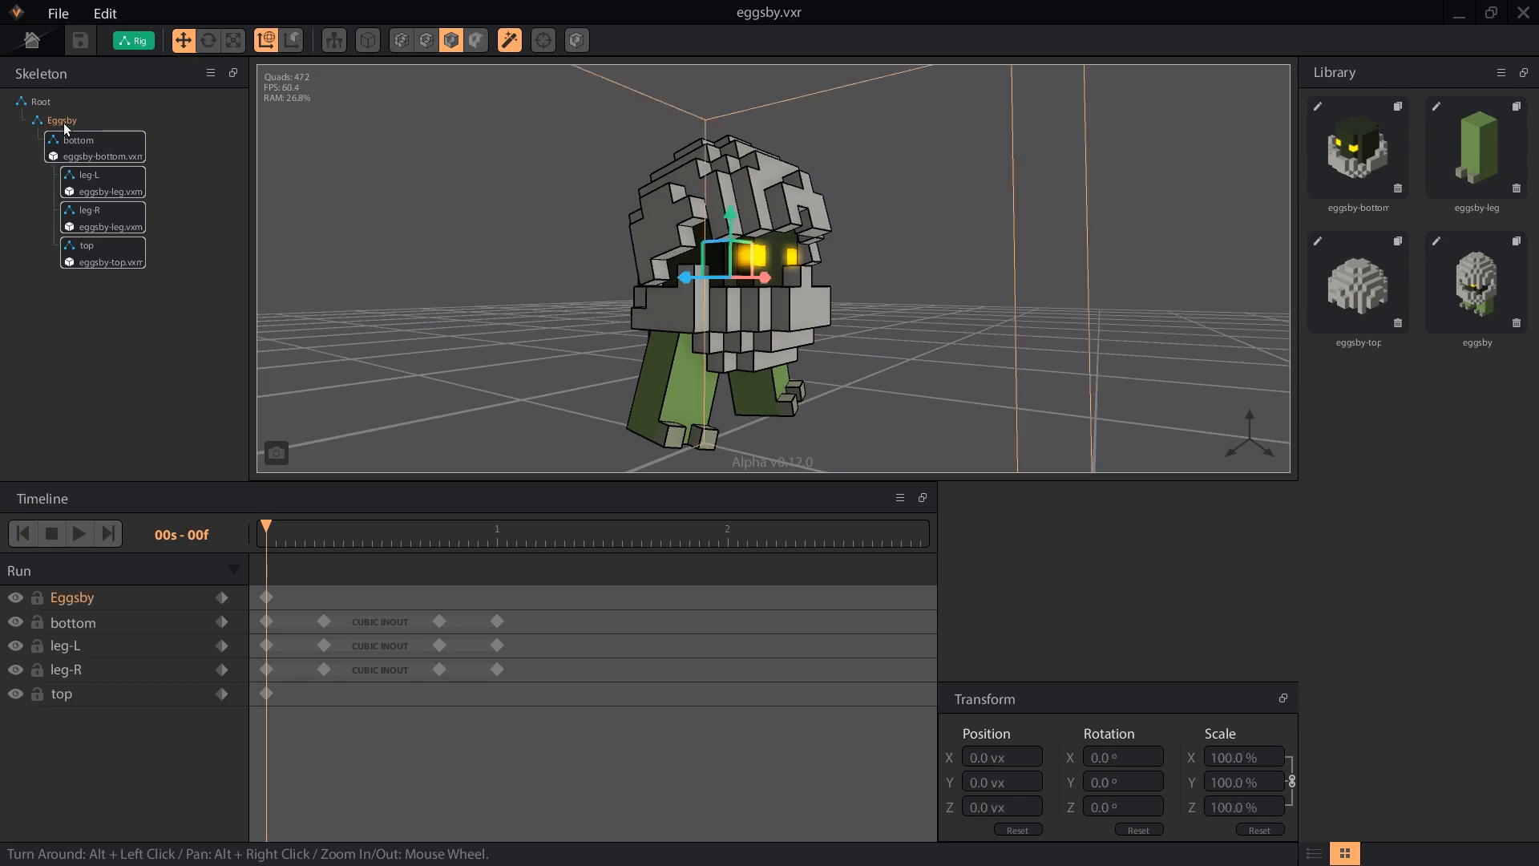
{"action": "mouse_move", "coordinate": [143, 288]}
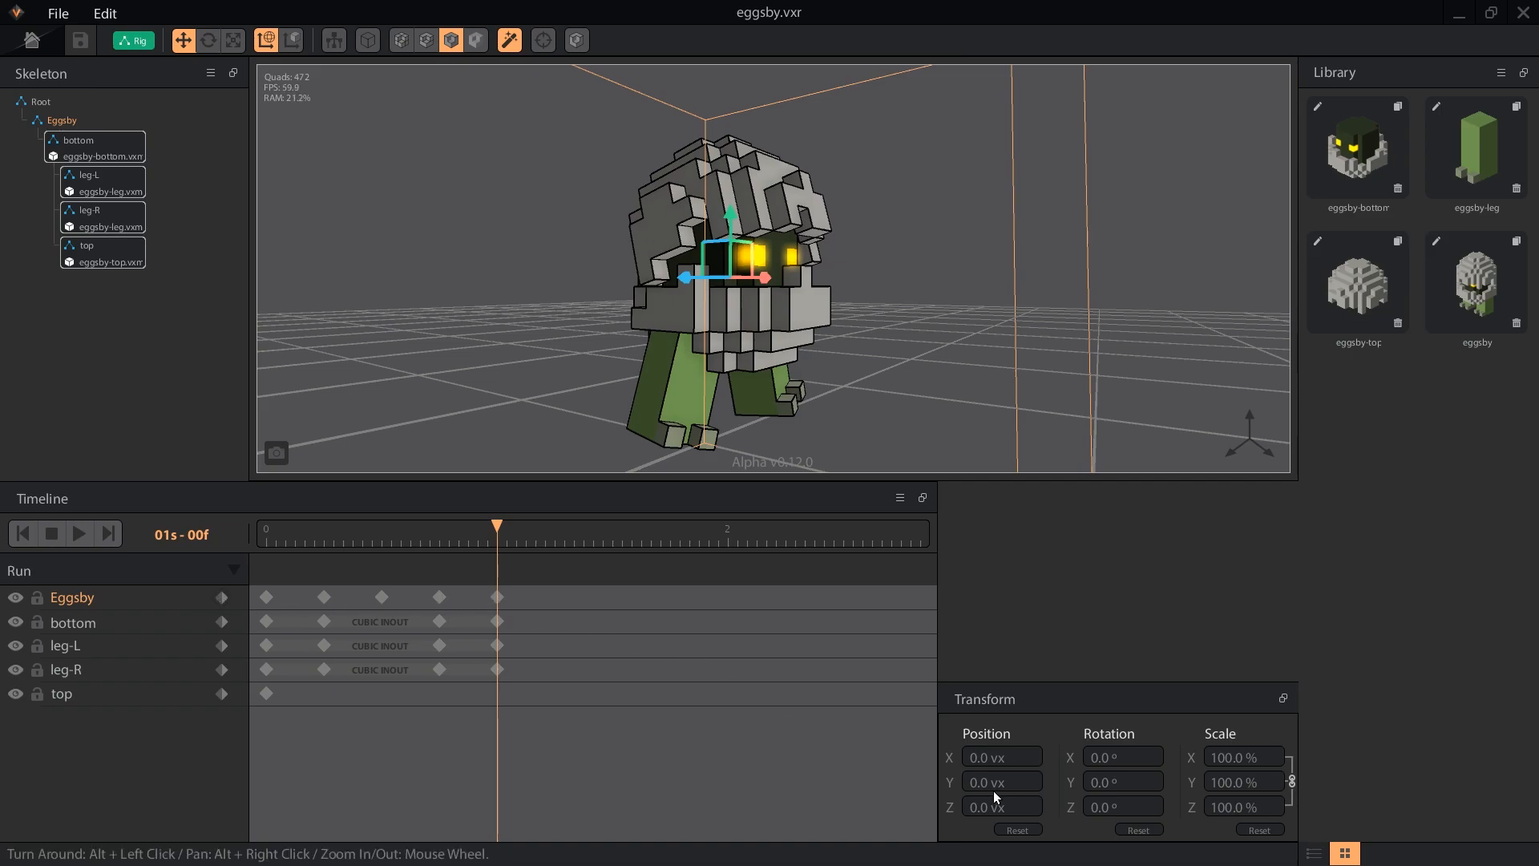
{"action": "mouse_move", "coordinate": [610, 696]}
{"action": "type", "text": "1"}
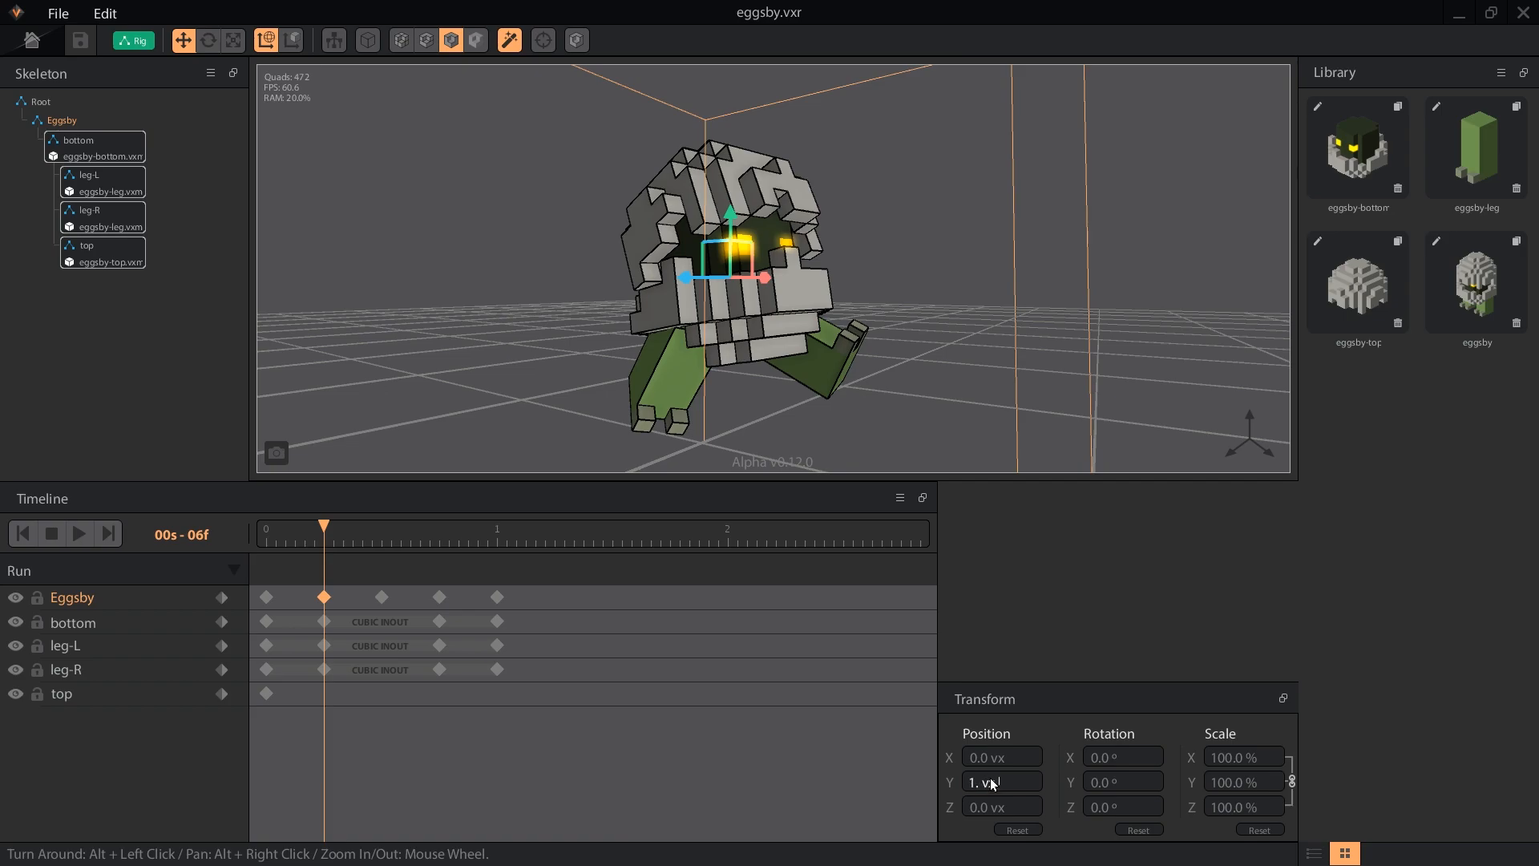
Apply Eggsby's Position Y value and edit its height at another Run keyframe.
{"action": "key", "text": "Return"}
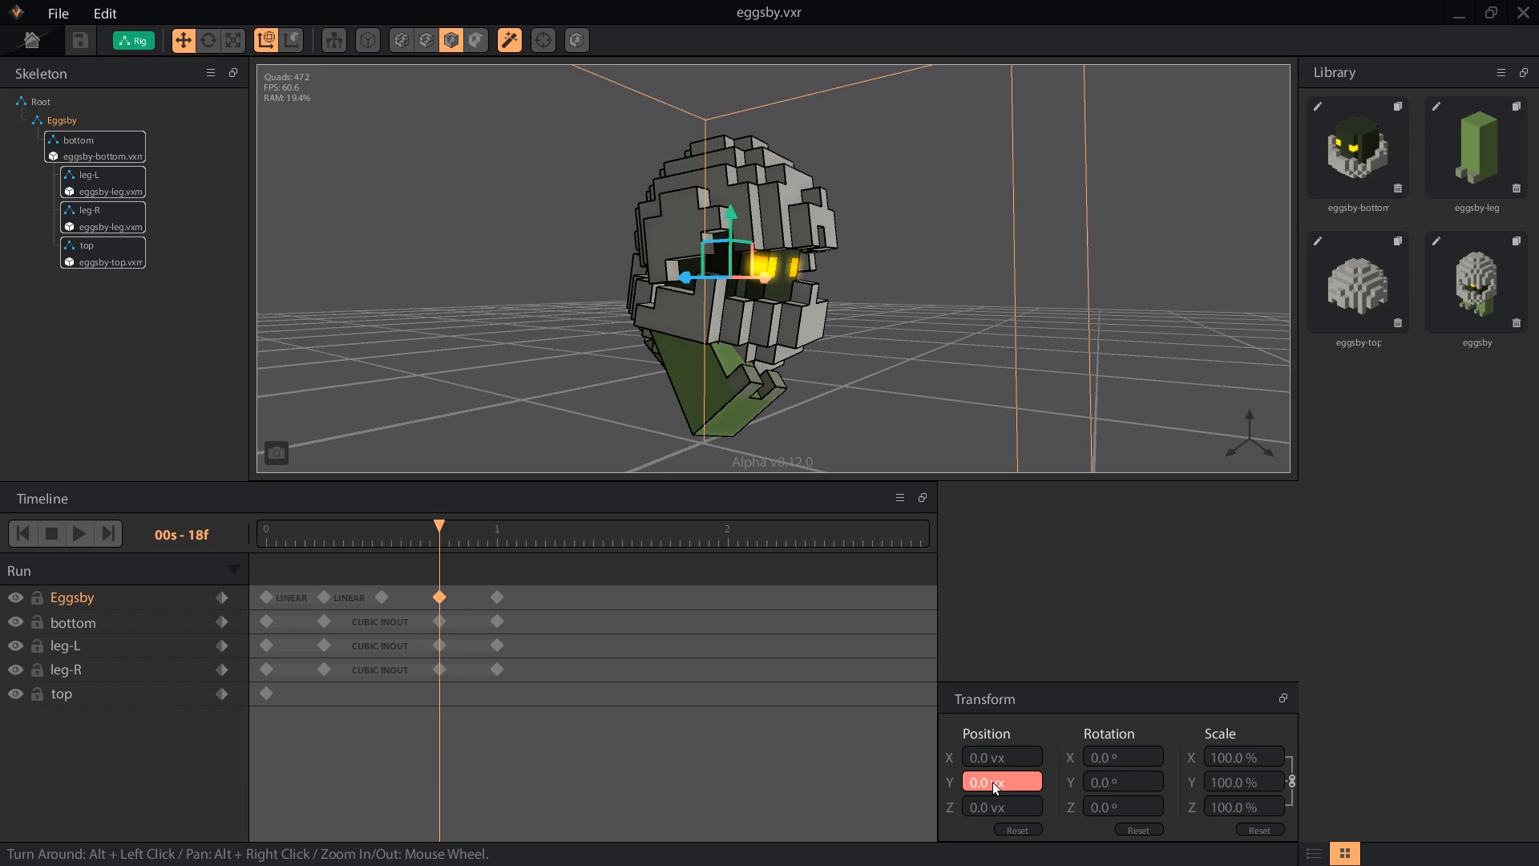
{"action": "left_click", "coordinate": [78, 533]}
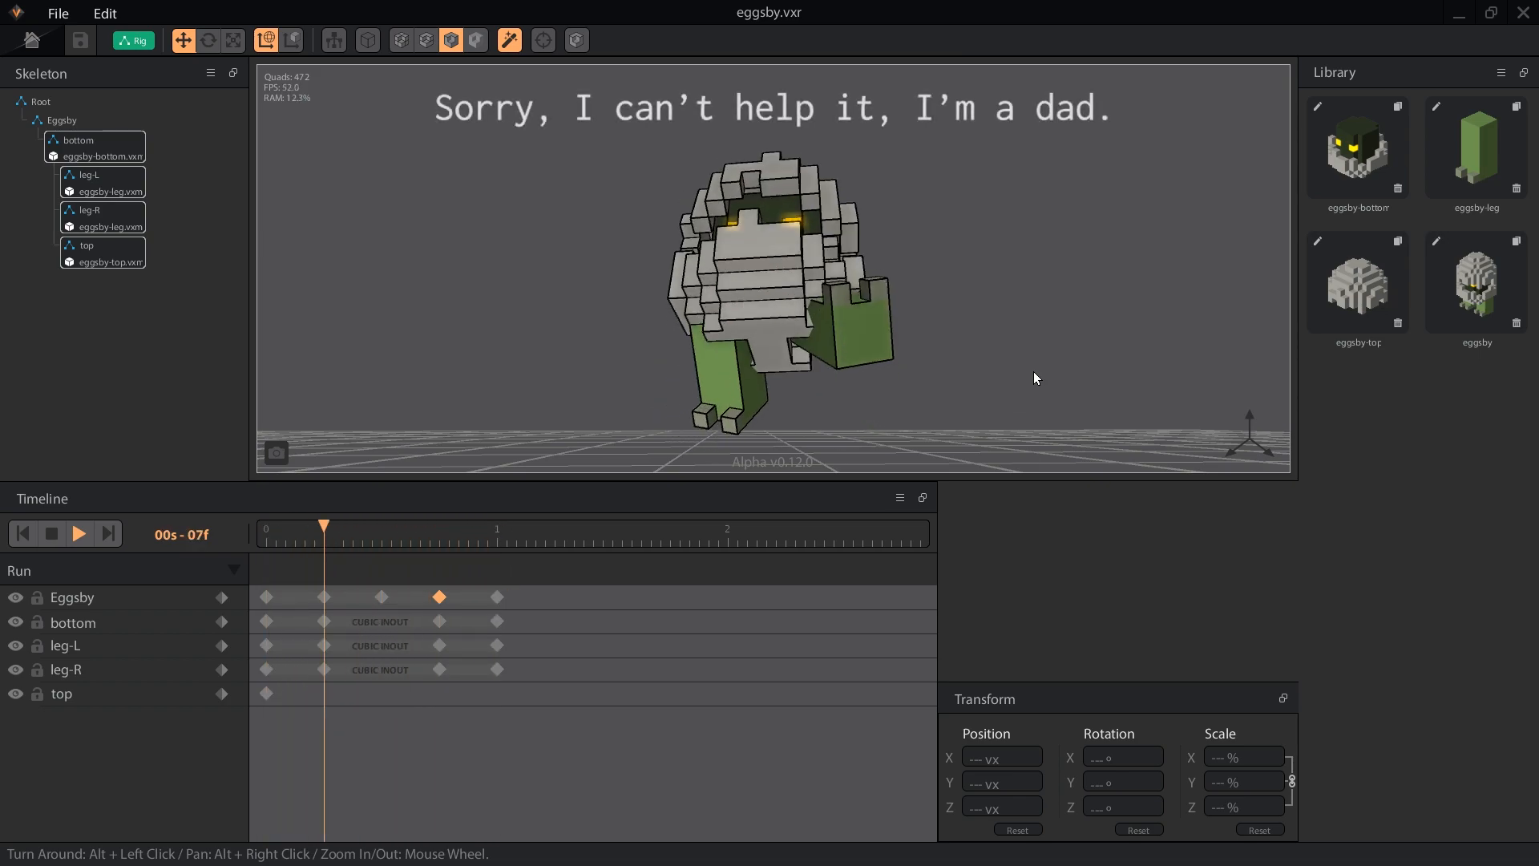
Open the animation dropdown list in the Timeline.
{"action": "left_click", "coordinate": [234, 569]}
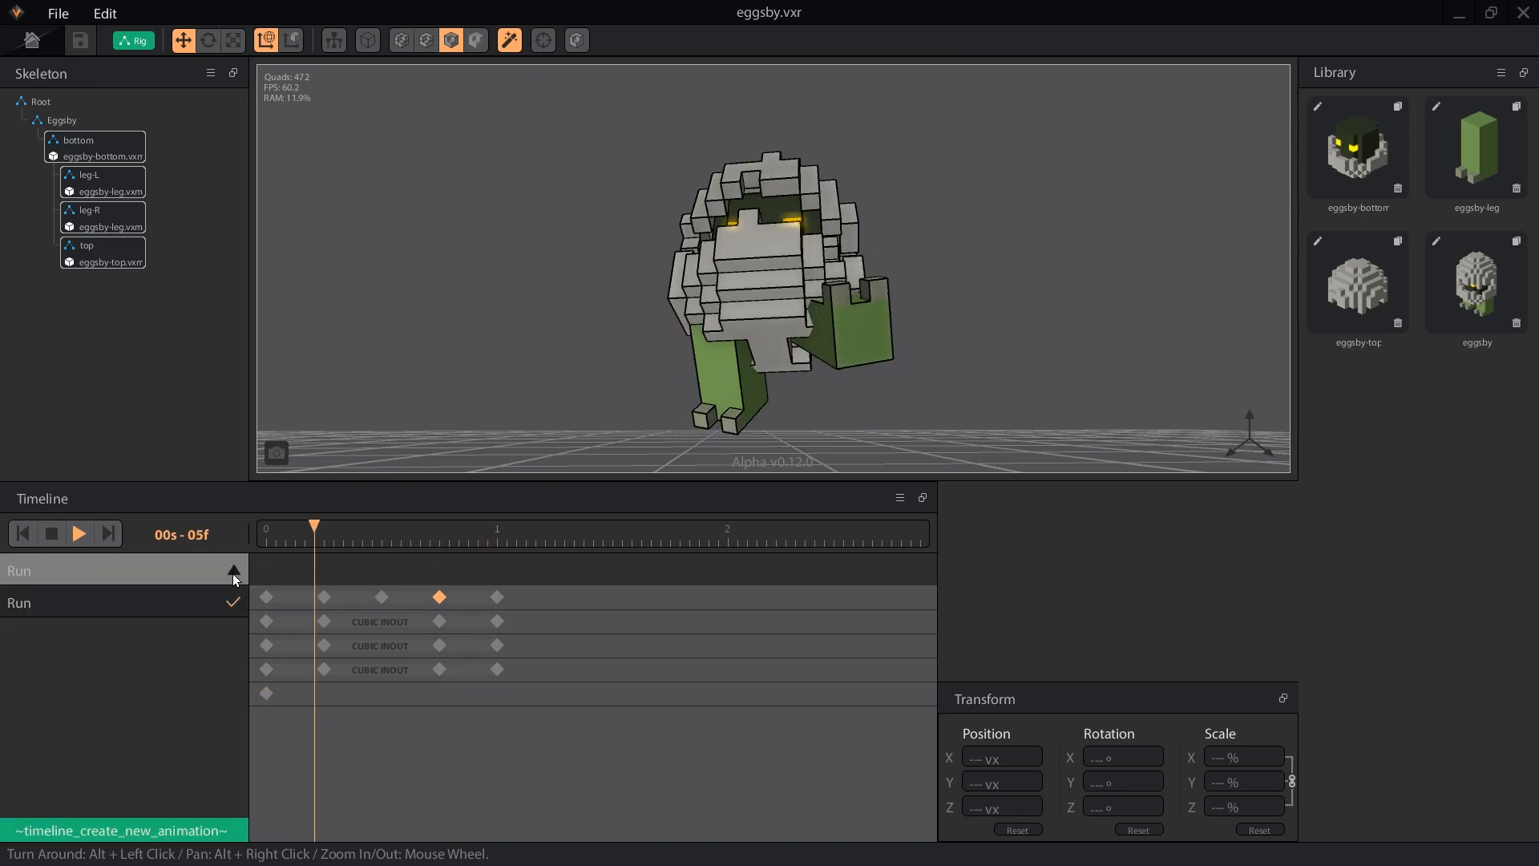